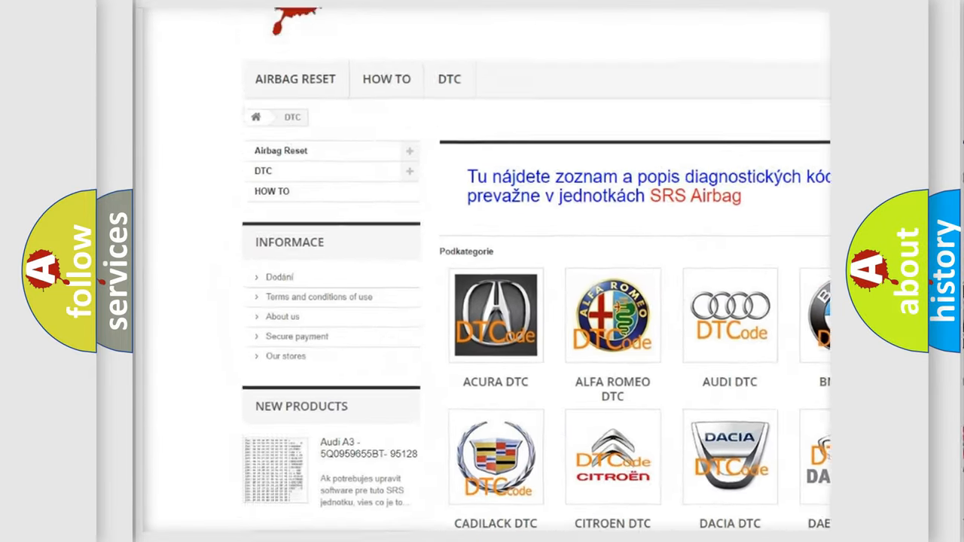
- Open the BMW DTC logo under Podkategorie to reach its diagnostic code listing
scroll(down, 3)
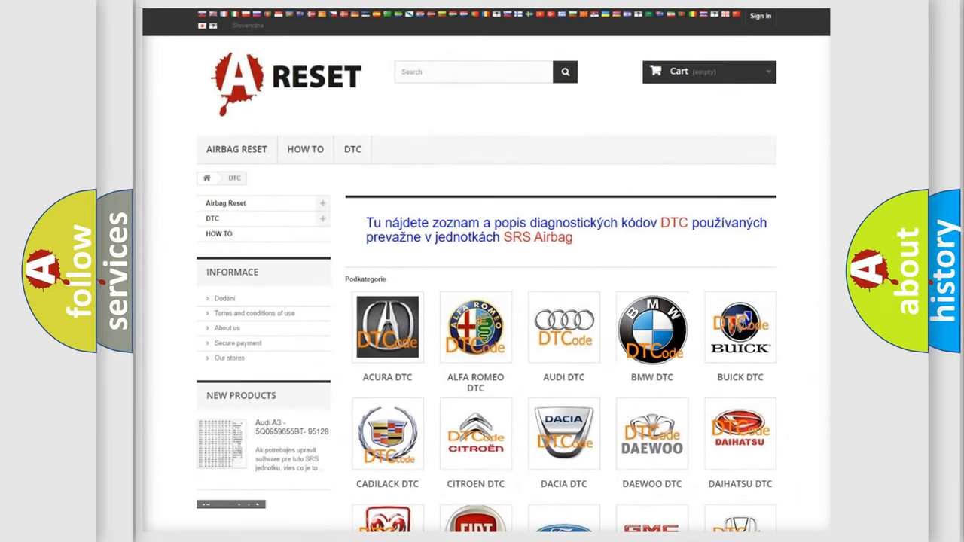
click(650, 329)
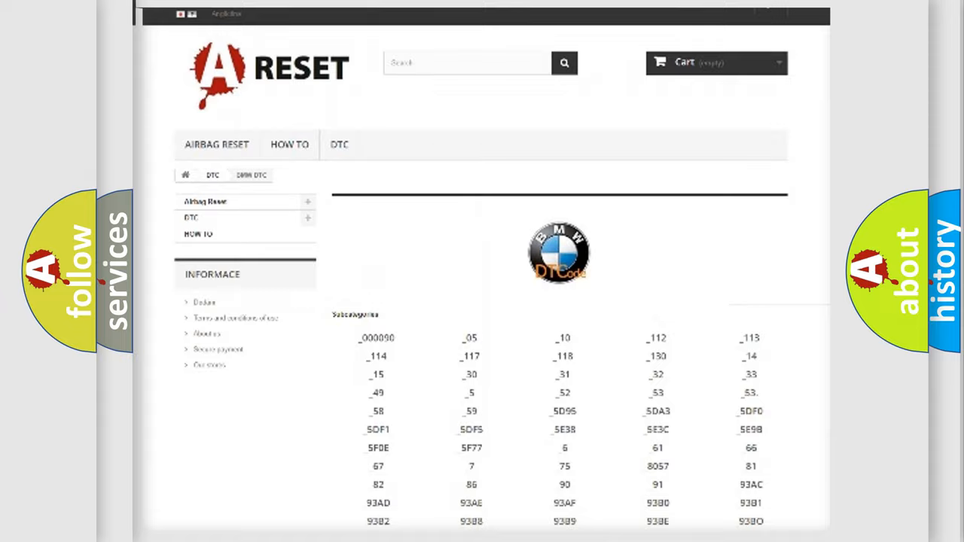